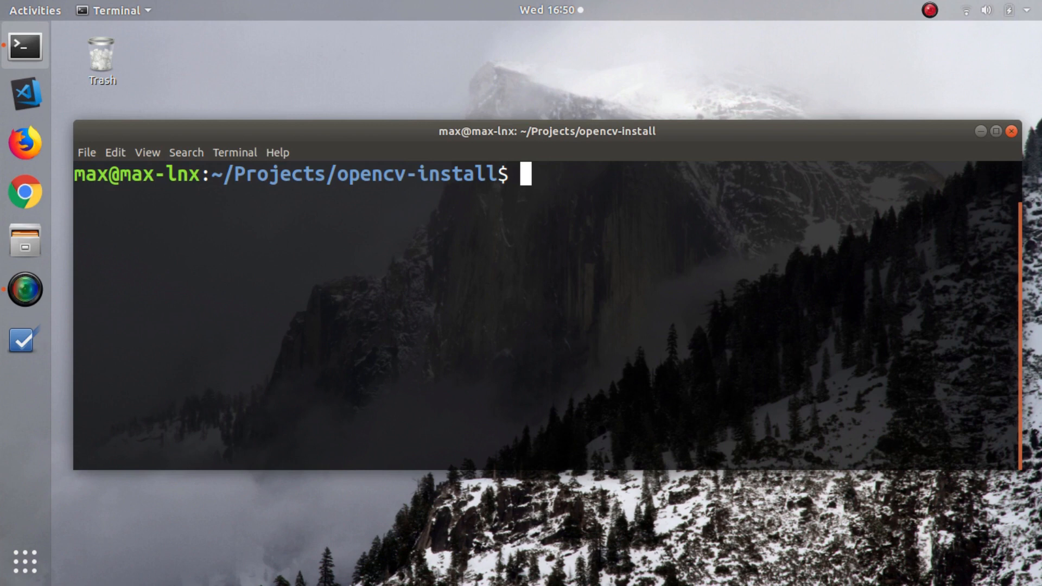
mouse_move(712, 246)
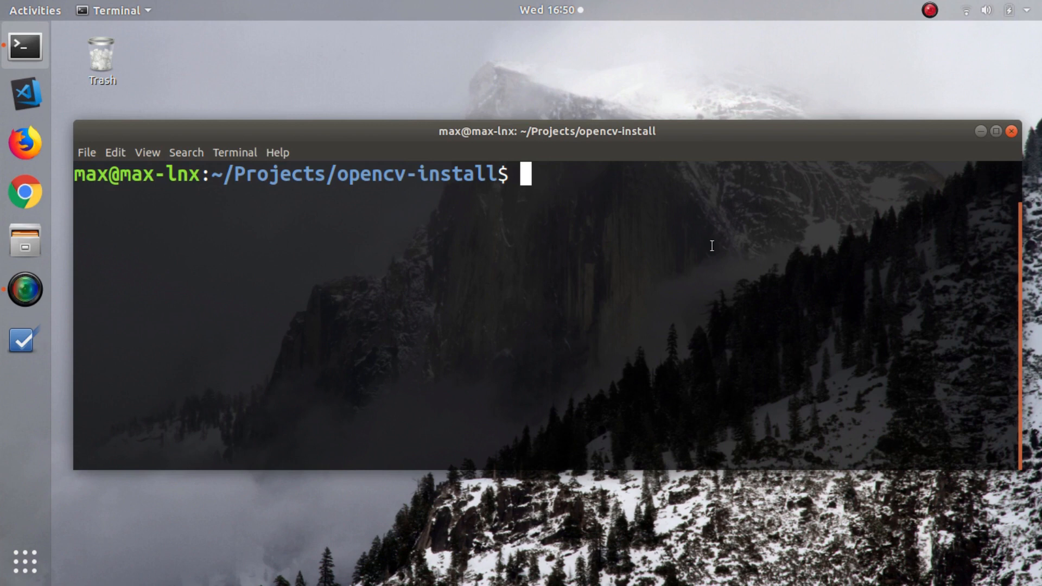
Step: Briefly start the system Python 3 interpreter and quit it again
text(python3)
text(import cv2)
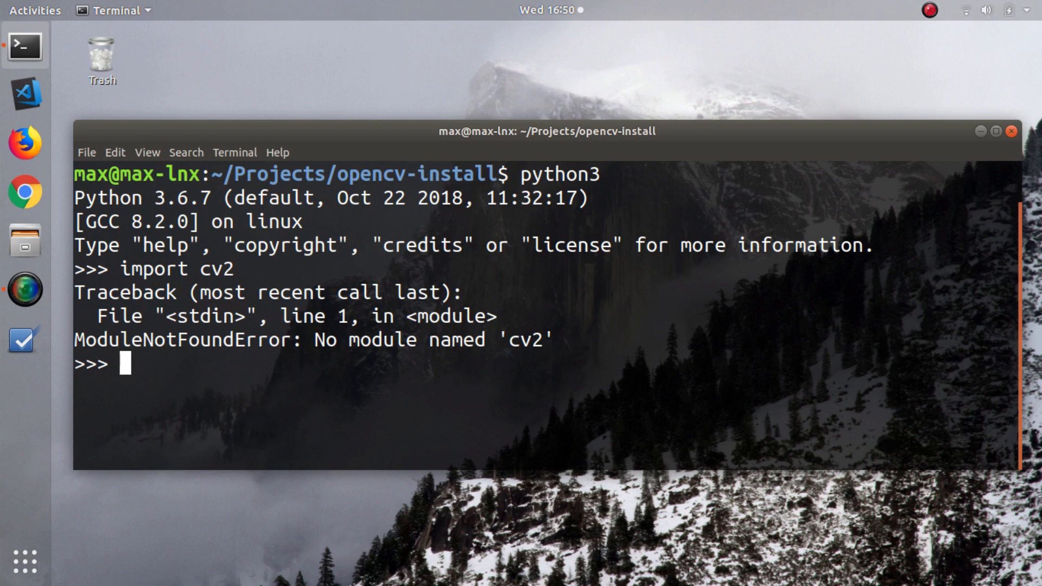
text(quit())
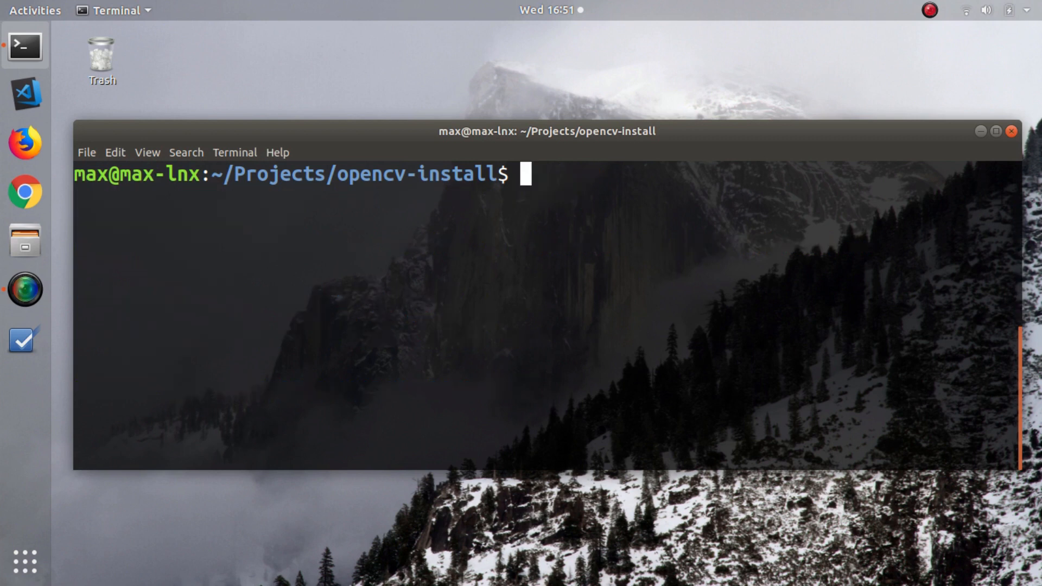
Step: Run sudo apt update with the administrator password, reporting 116 upgradable packages
text(sudo)
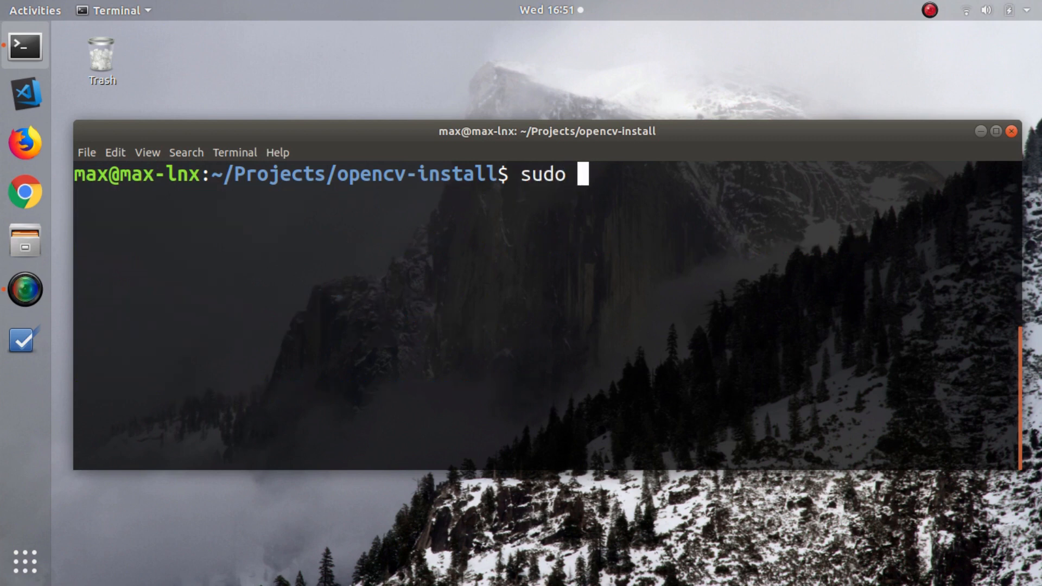
text(apt updat)
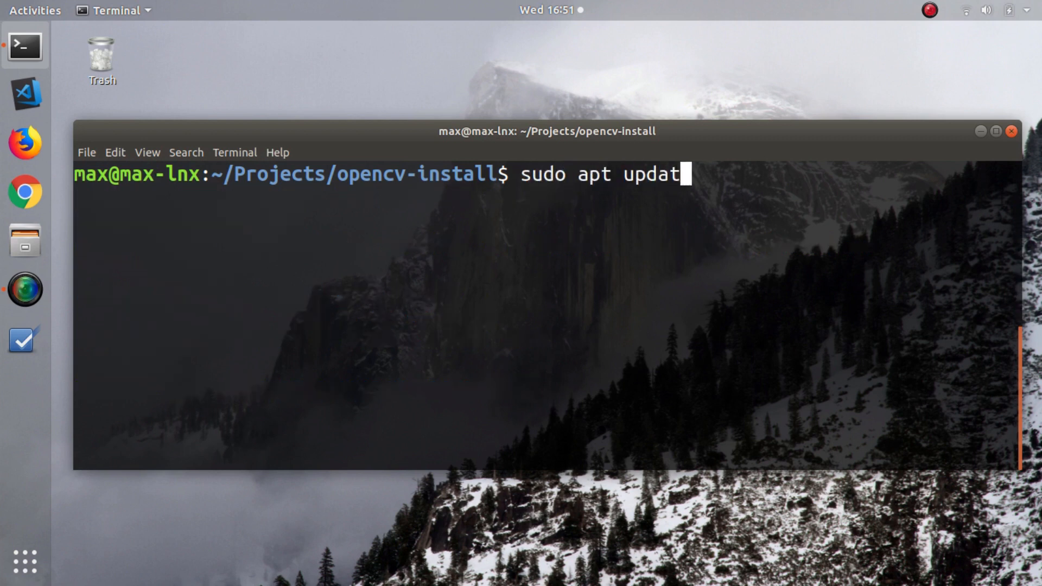
text(e)
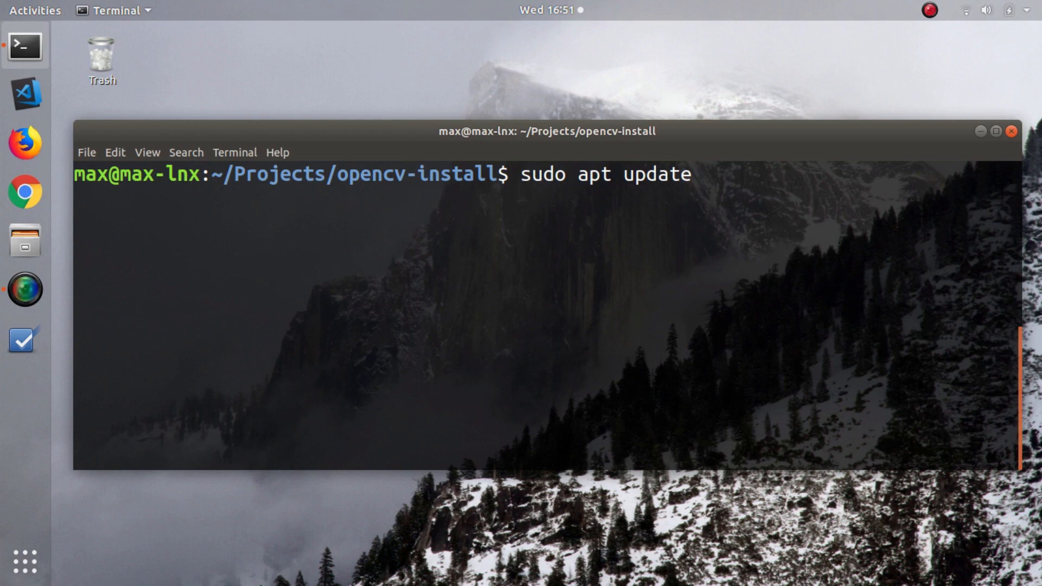
key(Return)
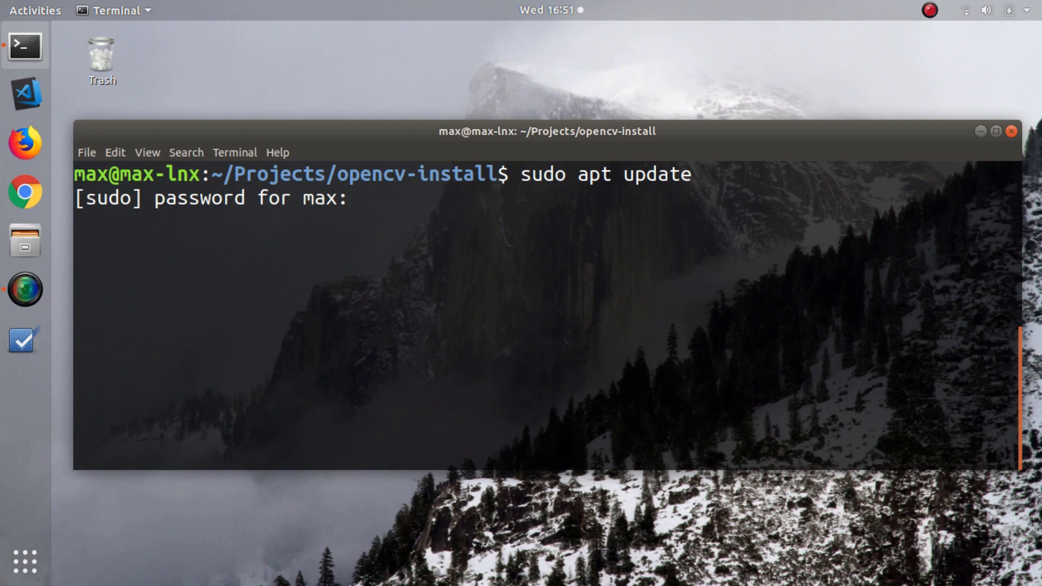
key(Return)
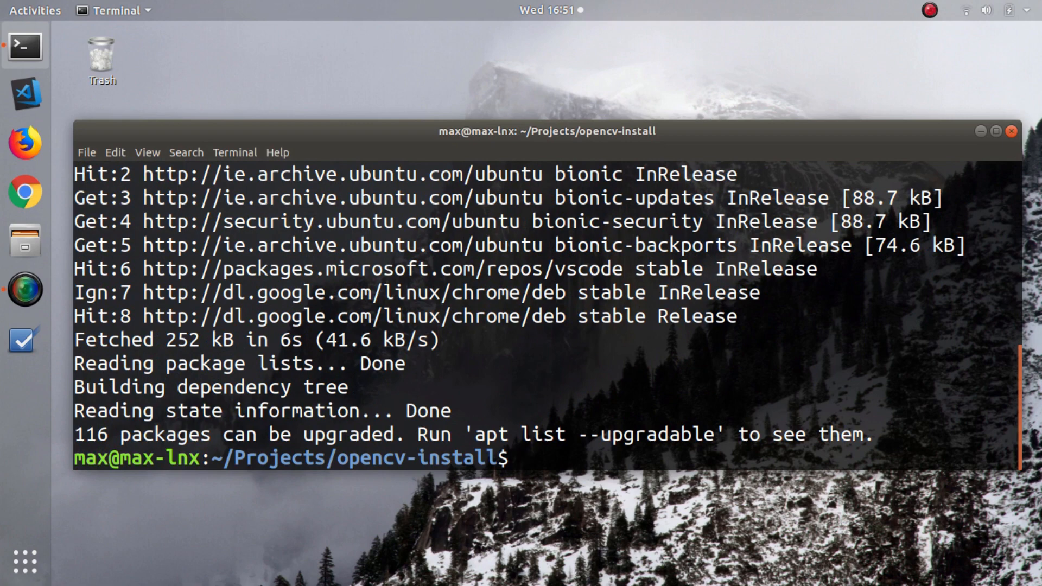
Step: Check the installed versions, reporting Python 3.6.7 and pip 9.0.1
text(pyth)
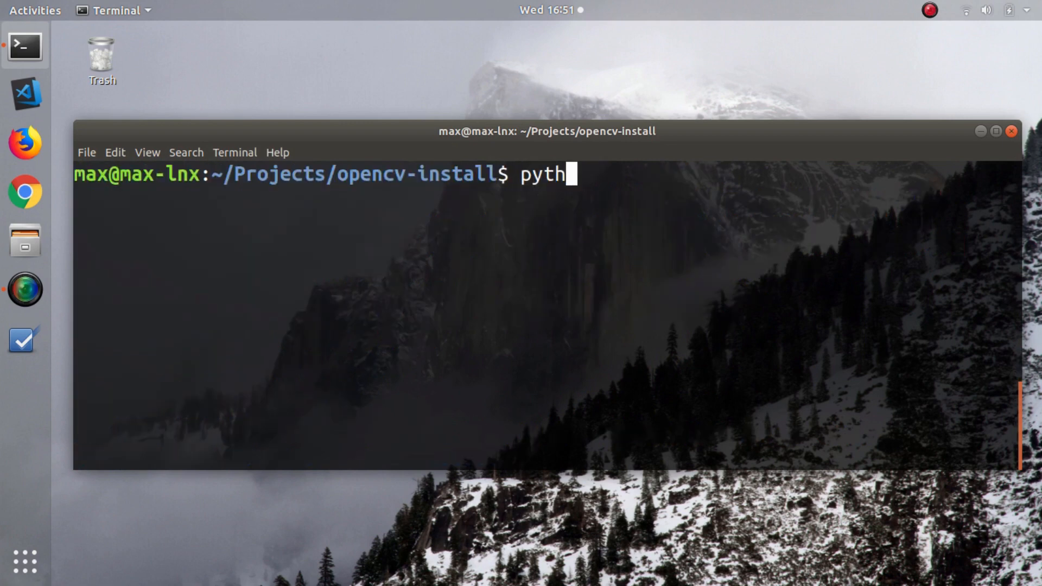
text(on3 -)
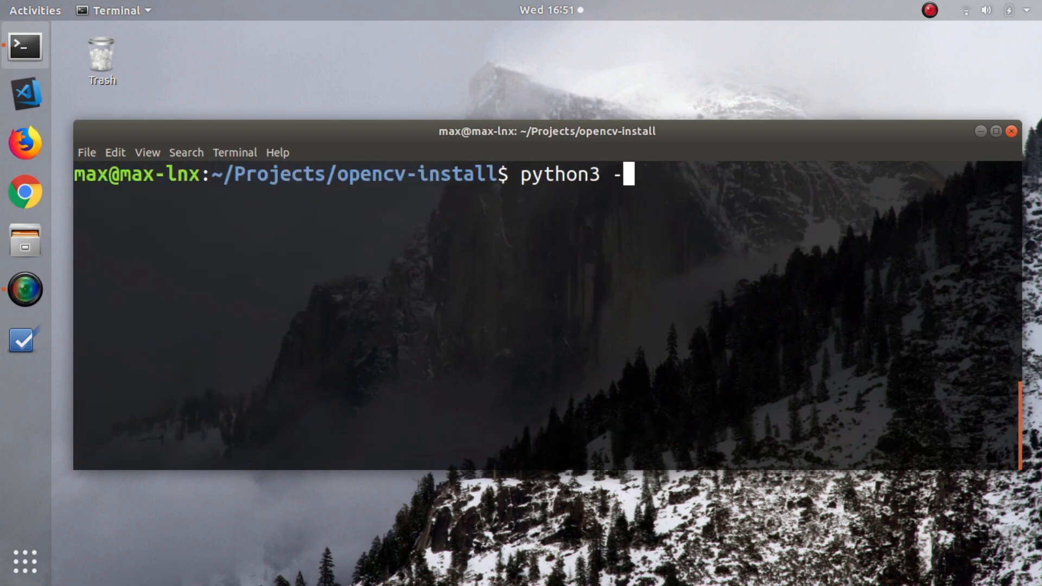
text(-version)
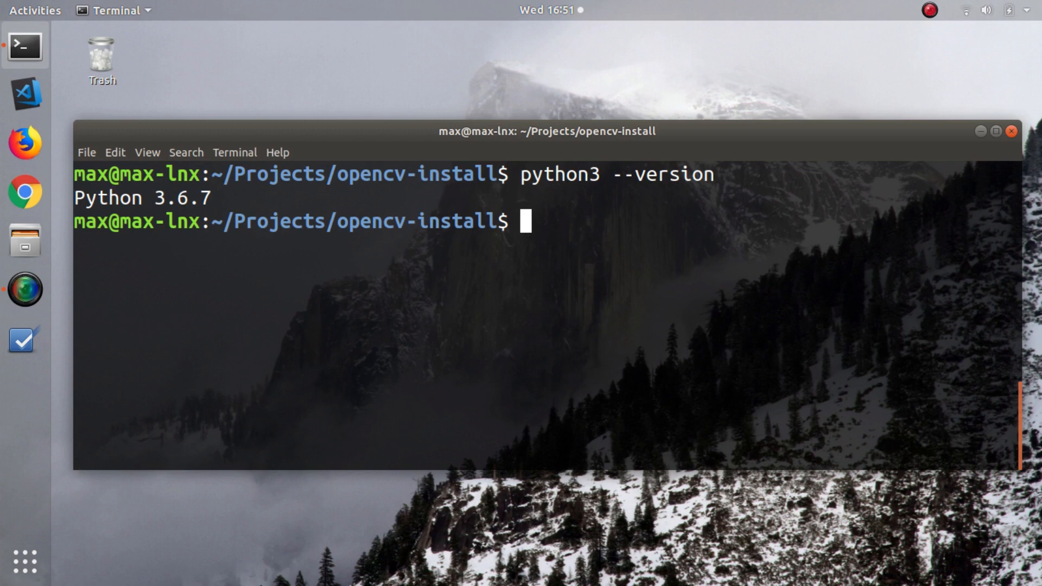
text(pip3)
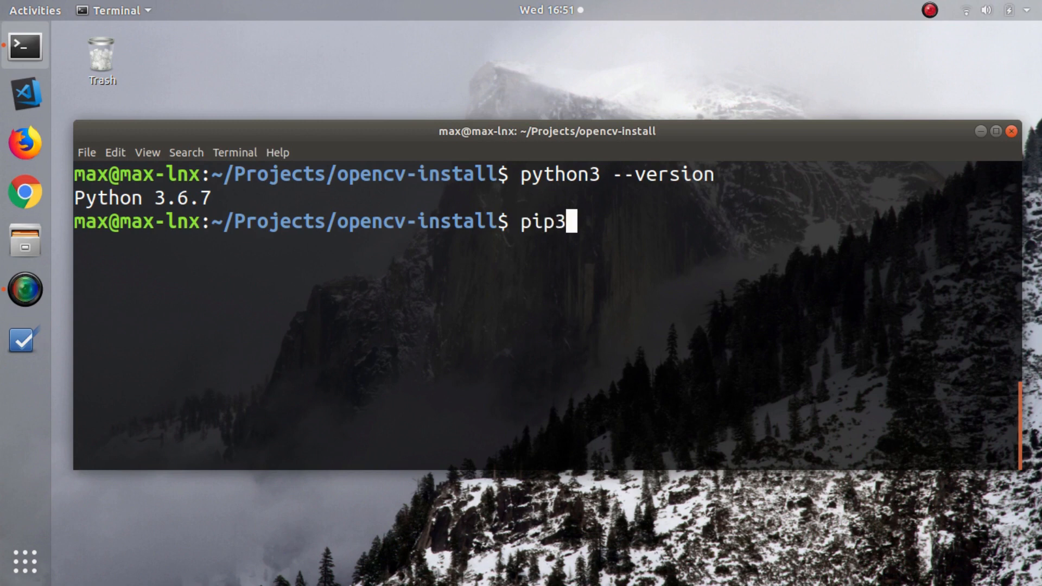
text(--version)
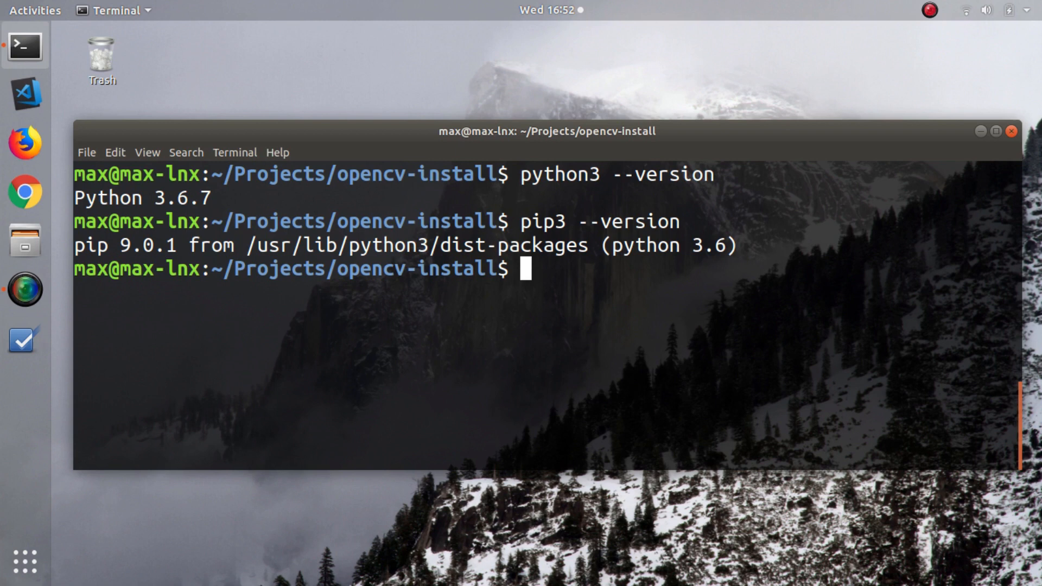
Step: Install python3-pip with sudo apt install
text(sudo apt install python3-pip)
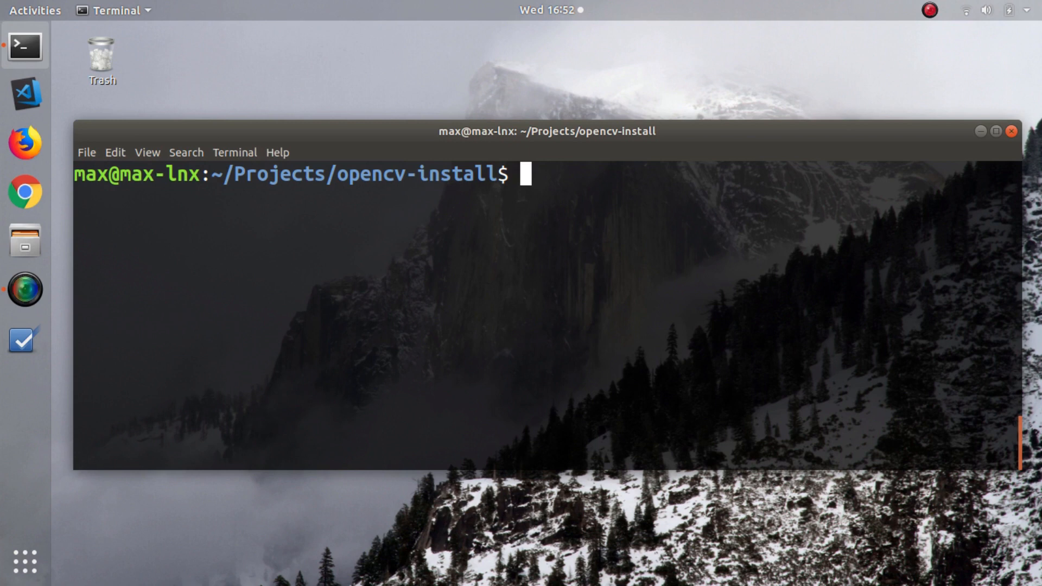
Step: Create a virtual environment named venv with python3 -m venv and activate it
text(python3 -m venv venv)
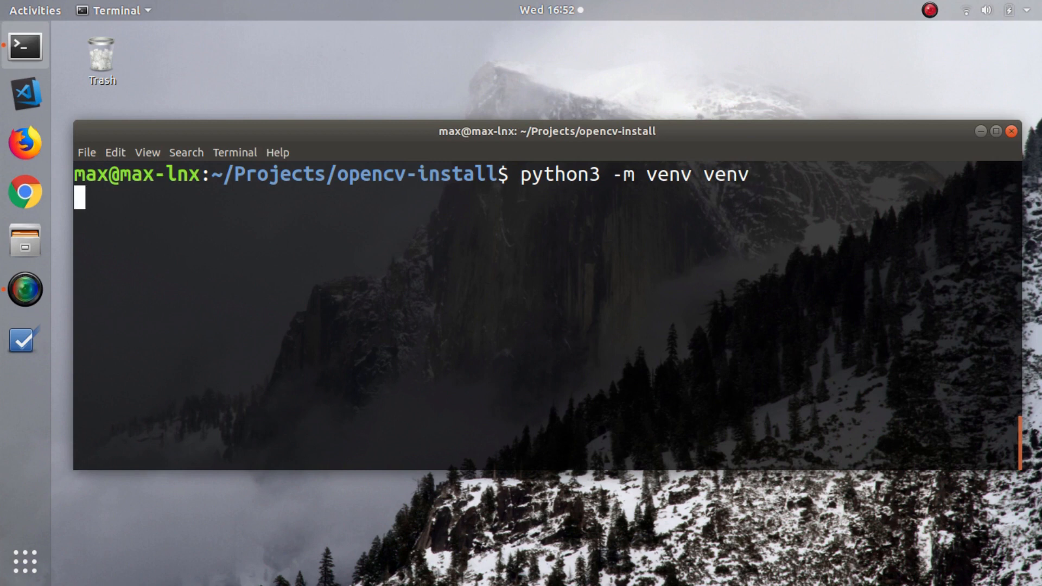
text(. venv/)
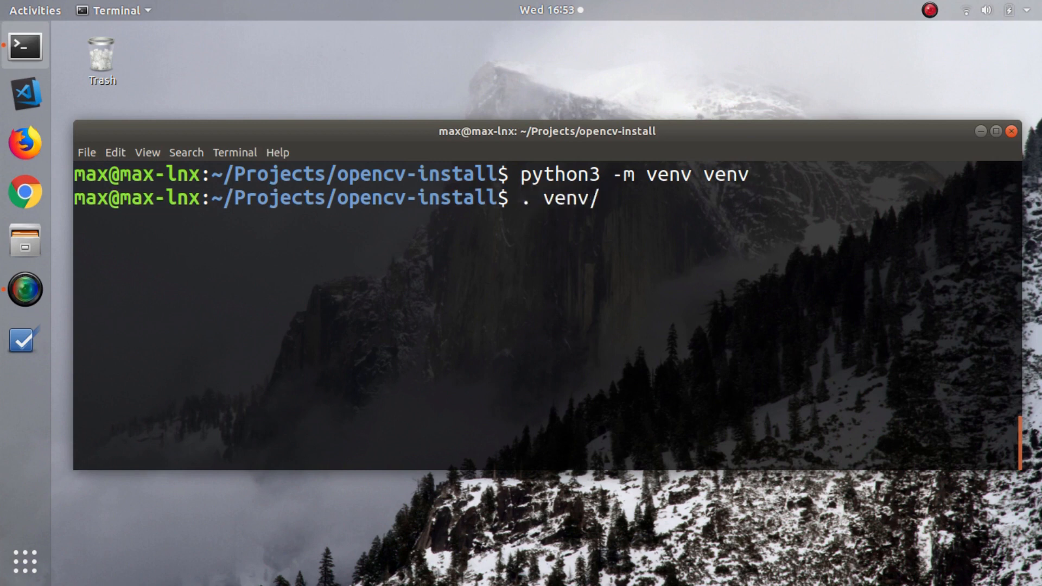
text(bin/activate)
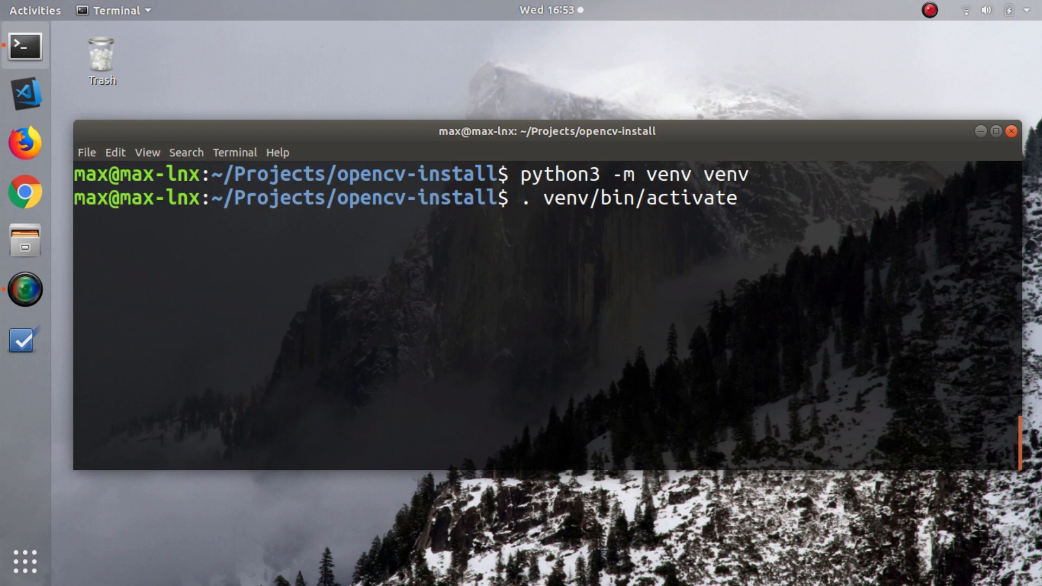
key(Return)
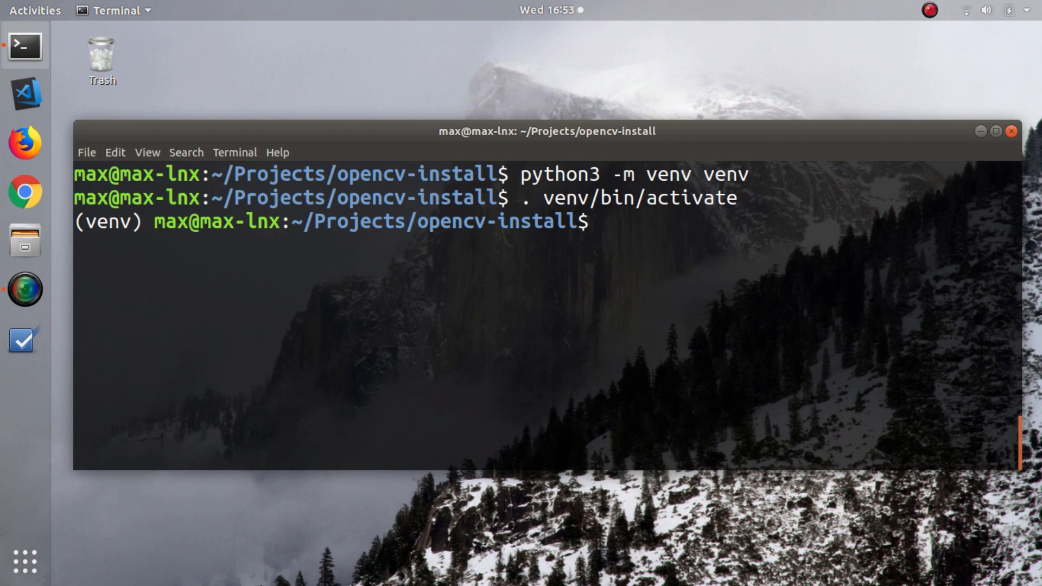
Step: Install opencv-python into the venv with pip3
text(pip3)
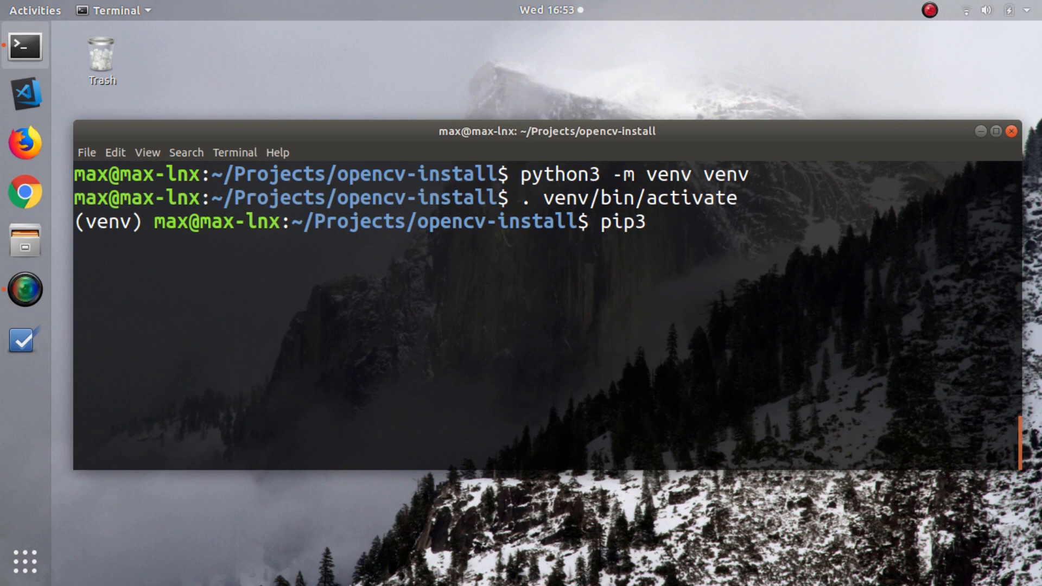
text(install opencv-python)
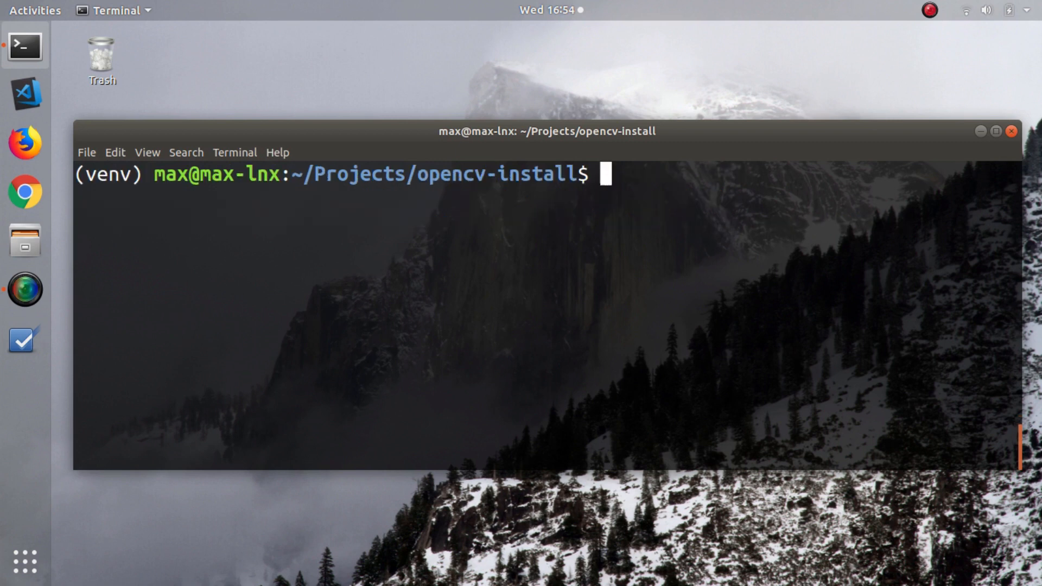
Step: In the venv's Python interpreter, import cv2 and read cv2.__version__ as 4.1.0
text(python)
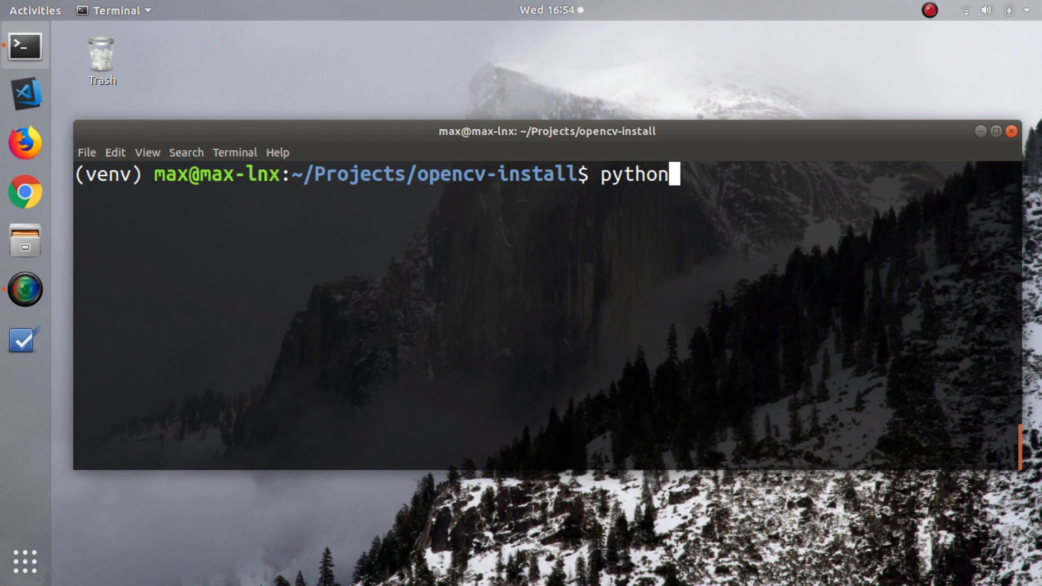
key(Return)
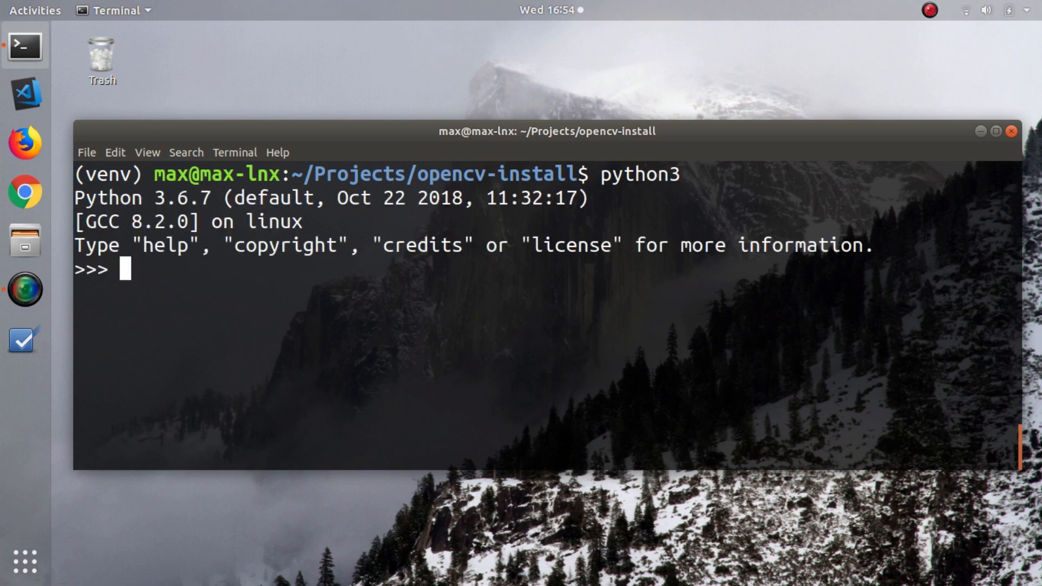
text(import cv2)
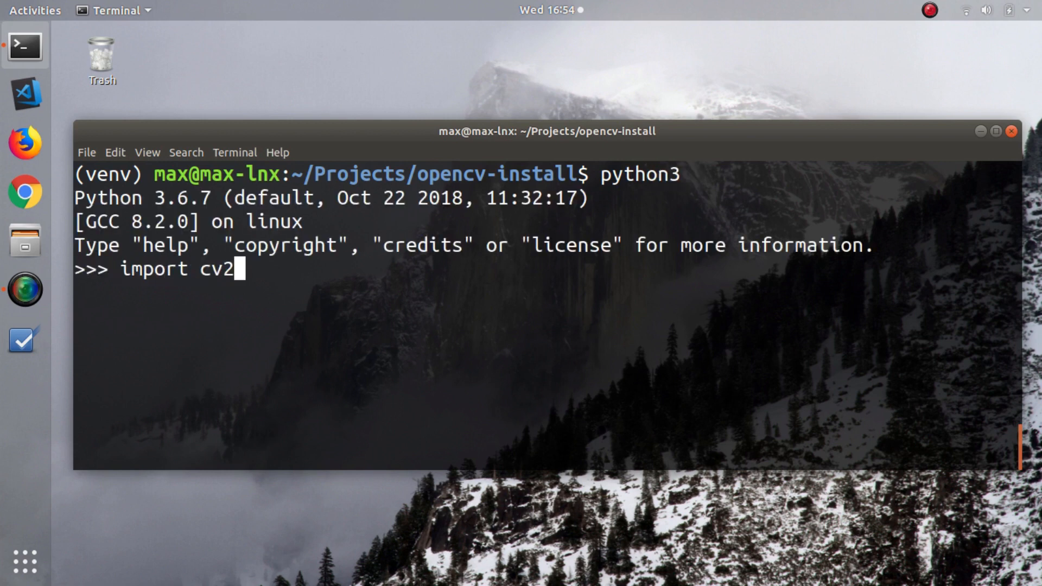
text(cv)
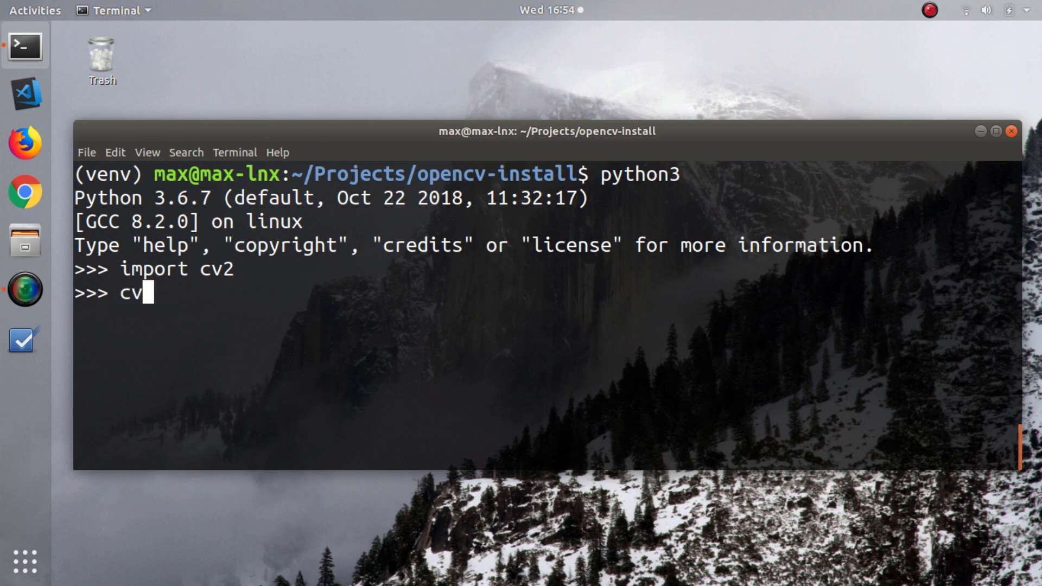
text(2.__v)
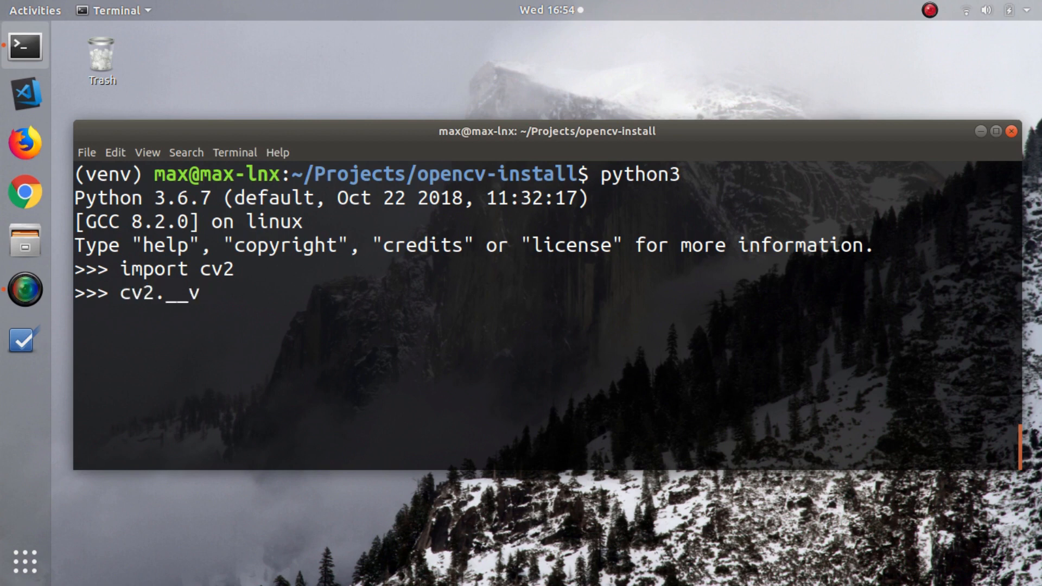
text(ersion__)
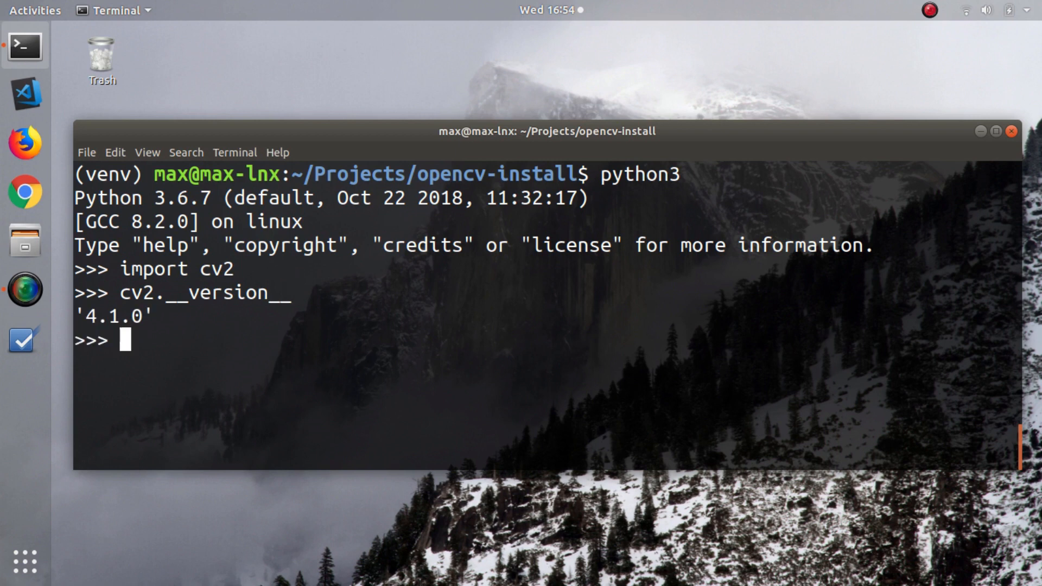
Step: Exit the Python interpreter with quit() back to the (venv) shell
text(q)
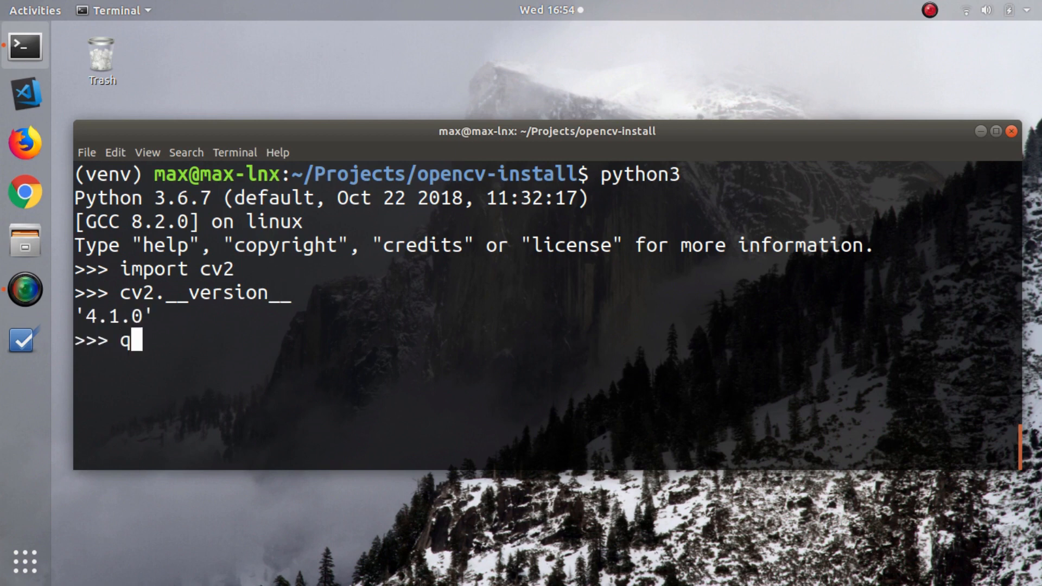
text(uit())
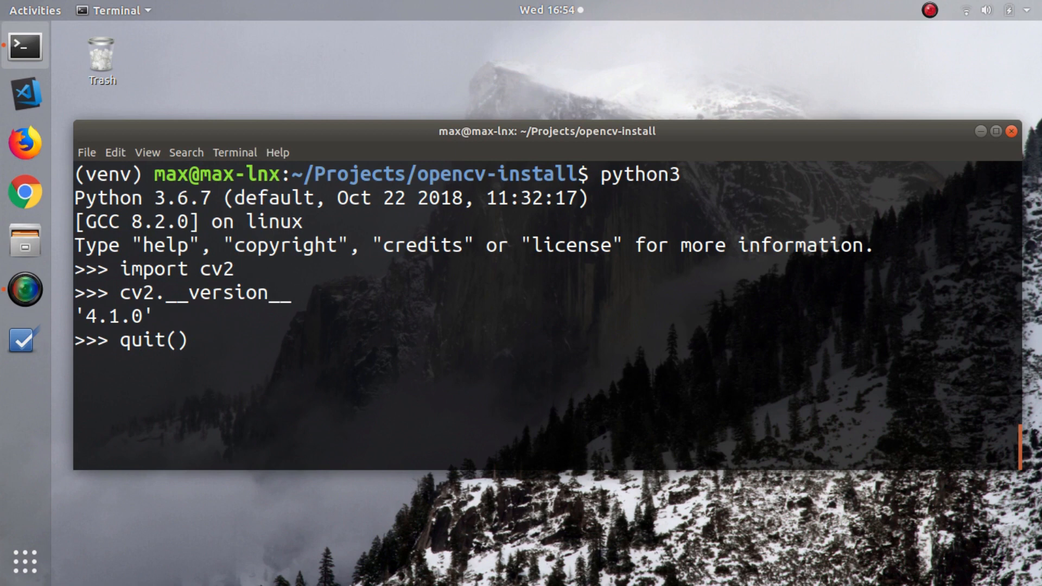
key(Return)
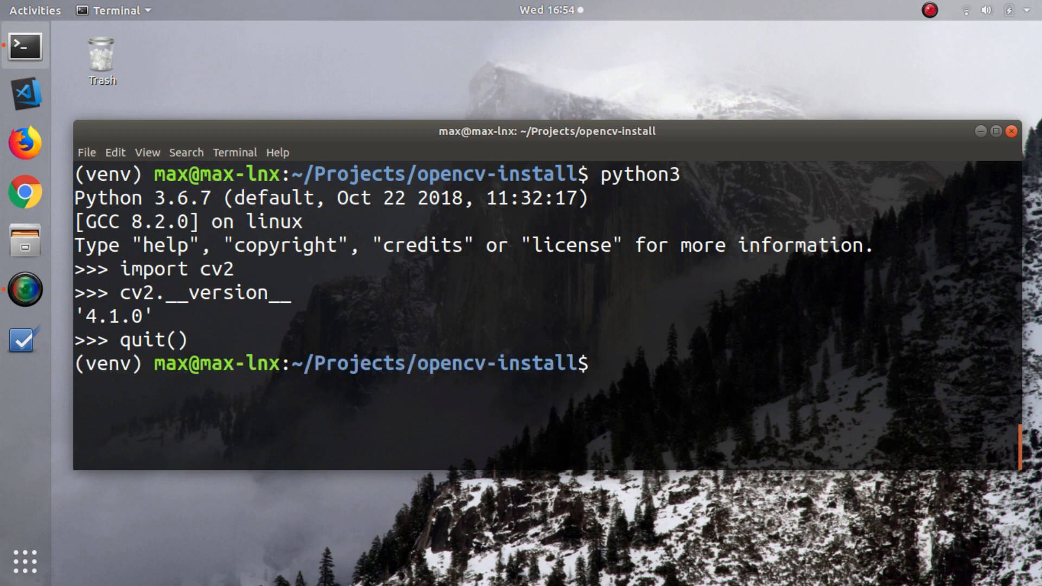
Step: Enter the deactivate command at the (venv) prompt to leave the virtual environment
text(deactivate)
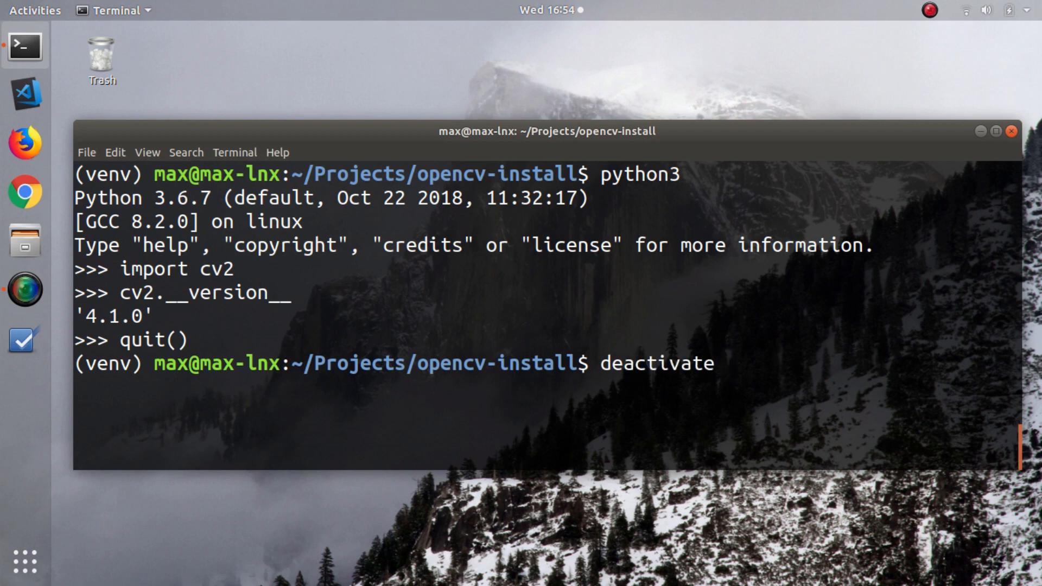